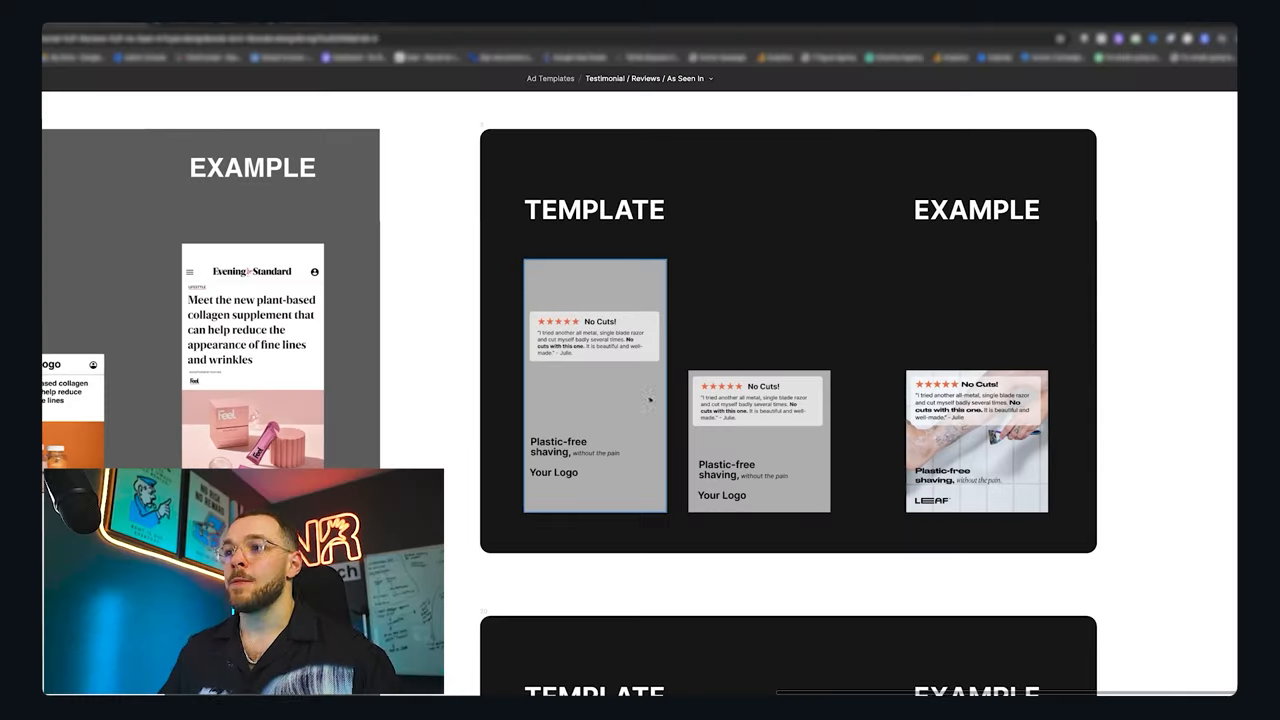
# Scroll down through the remaining Testimonial / Reviews / As Seen In ad pairs
pyautogui.scroll(-3)
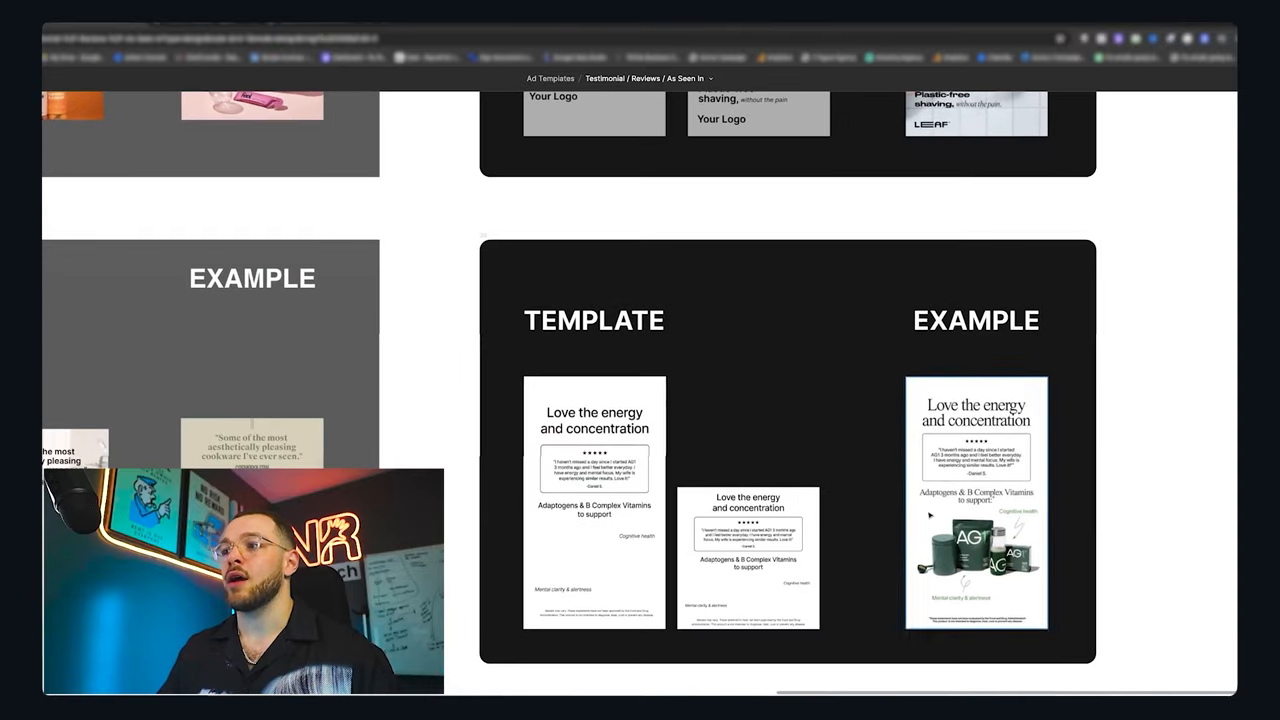
pyautogui.scroll(-3)
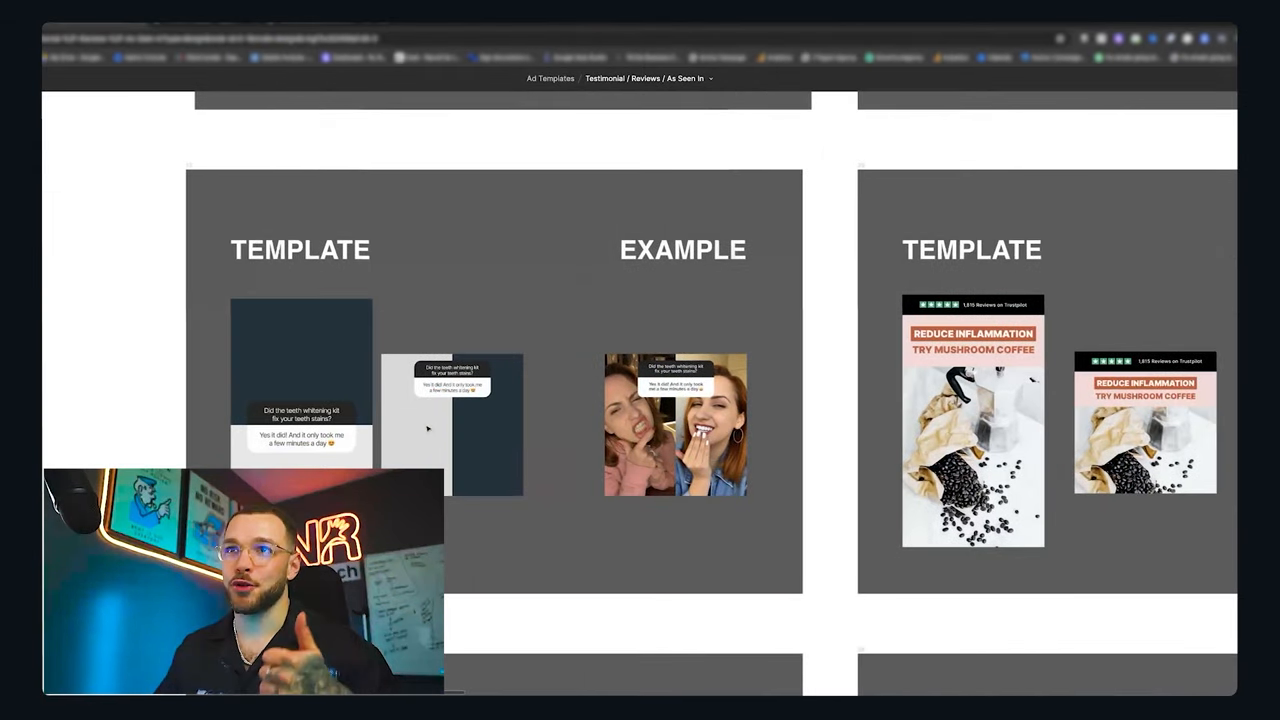
pyautogui.scroll(-3)
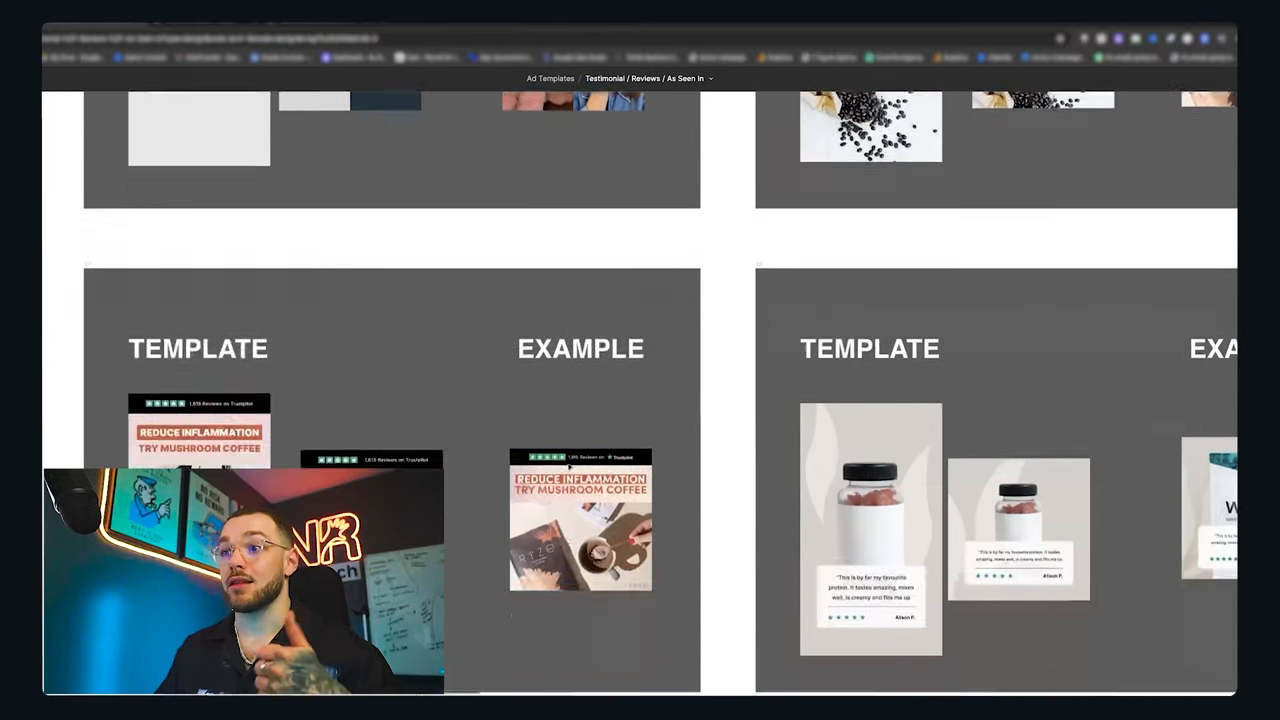
pyautogui.scroll(-3)
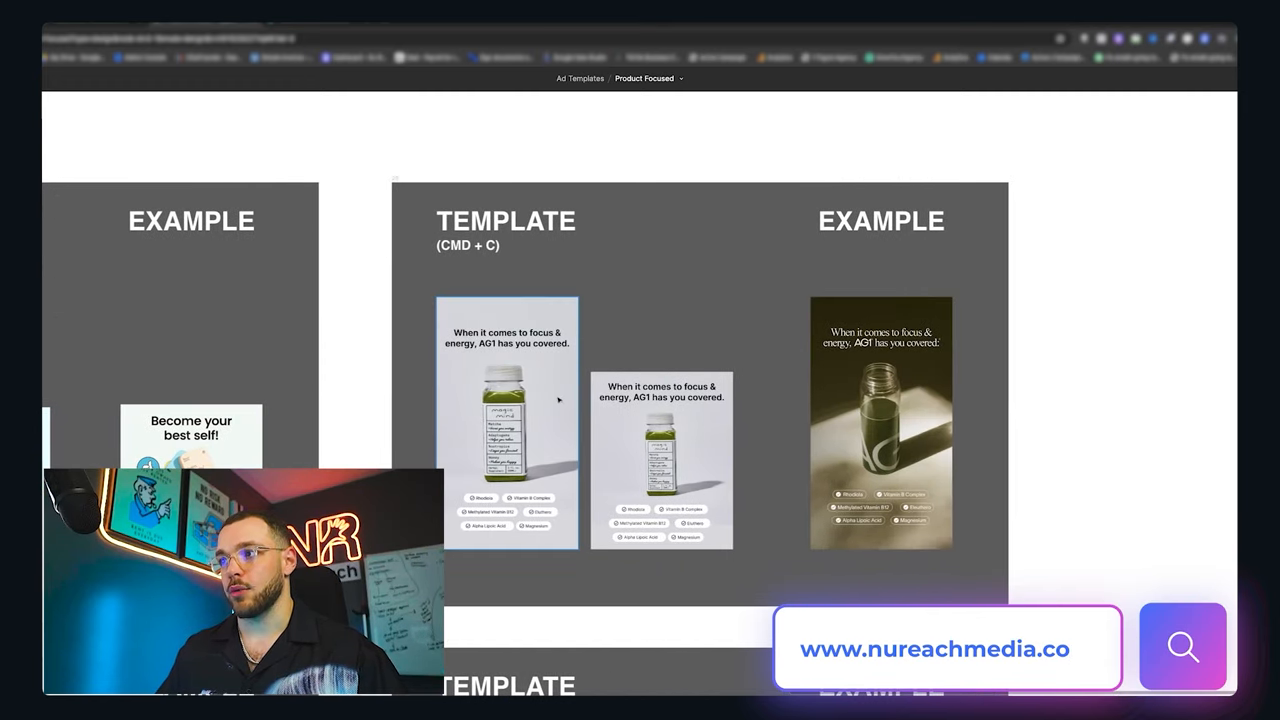
# Pan down and across the Product Focused canvas, viewing the template and example pairs
pyautogui.scroll(-3)
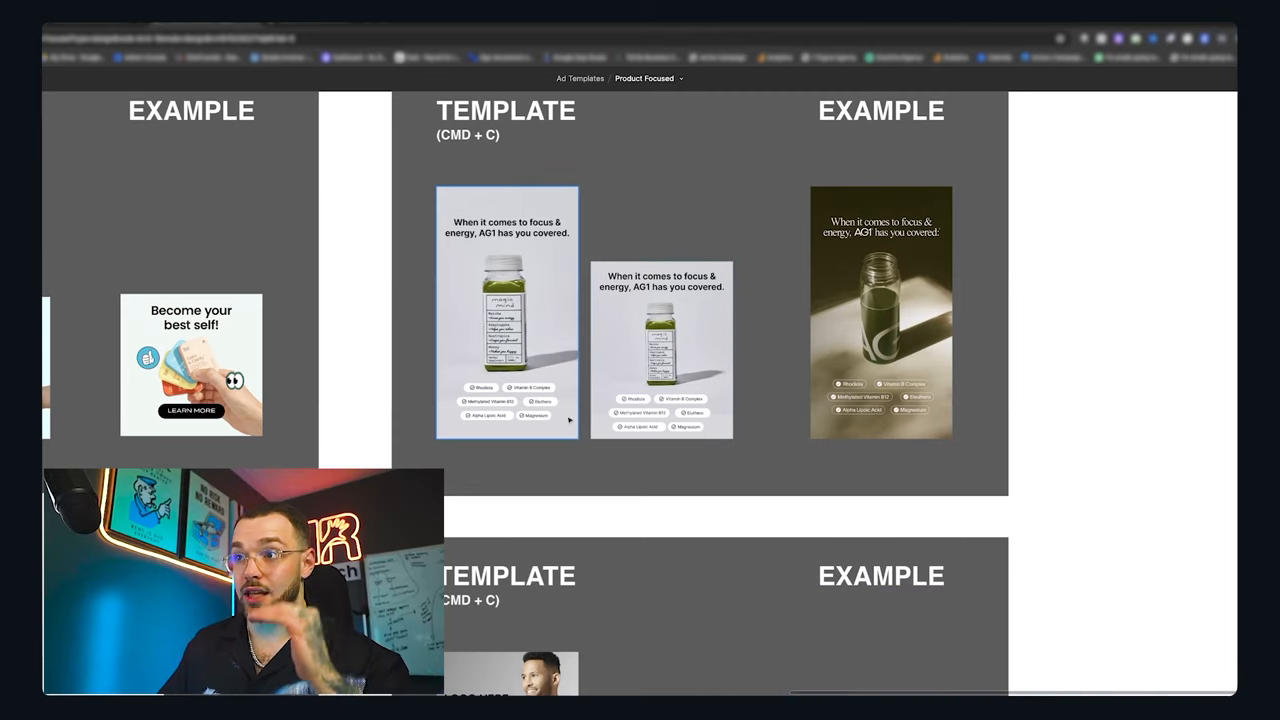
pyautogui.scroll(-3)
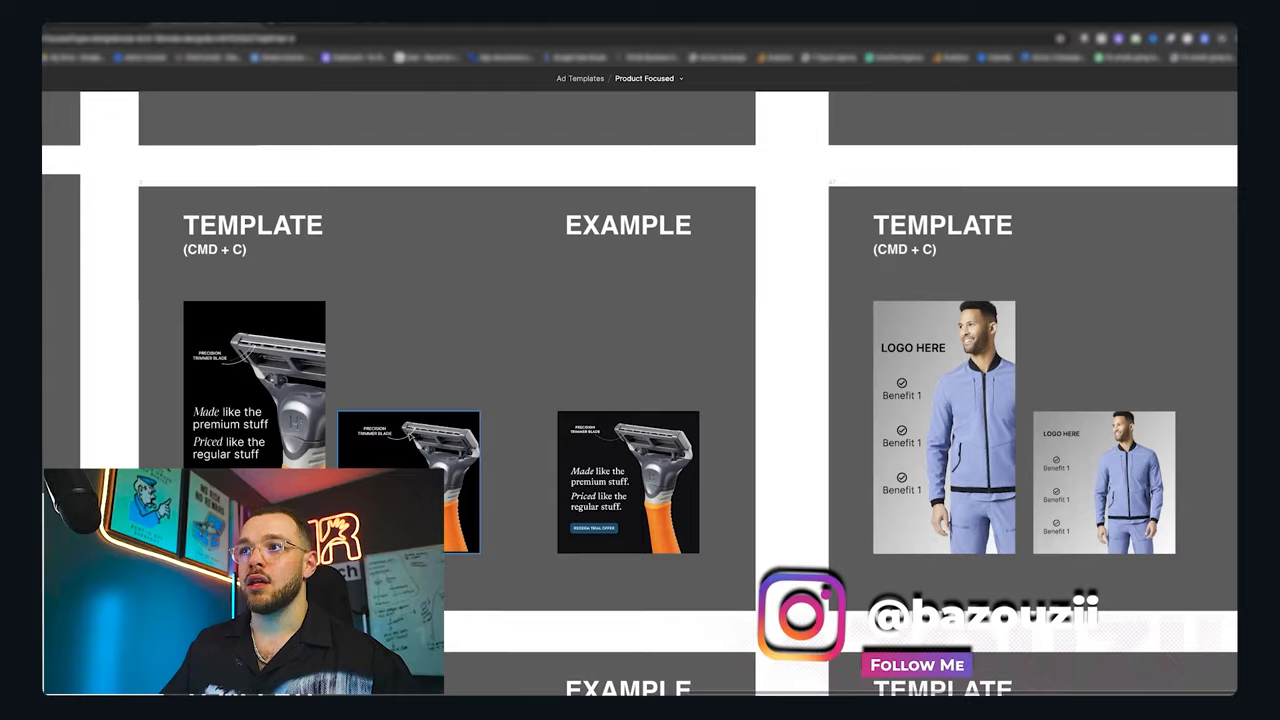
pyautogui.hscroll(3)
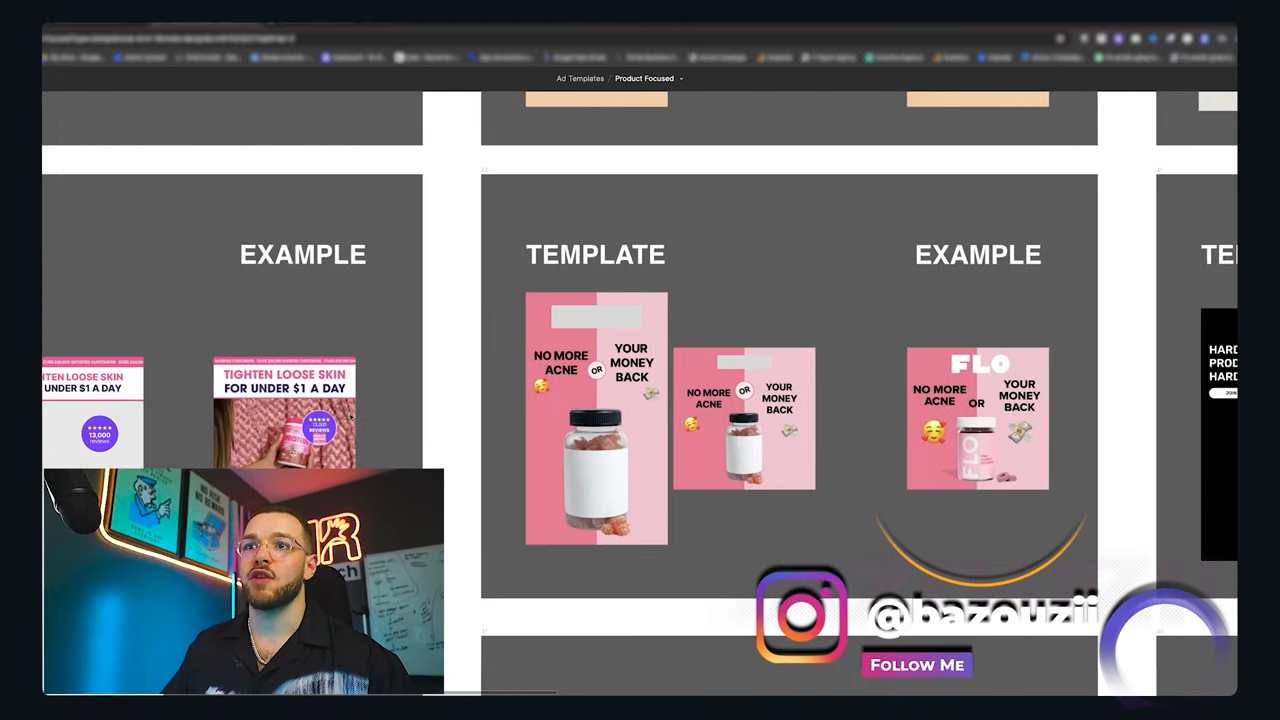
pyautogui.hscroll(3)
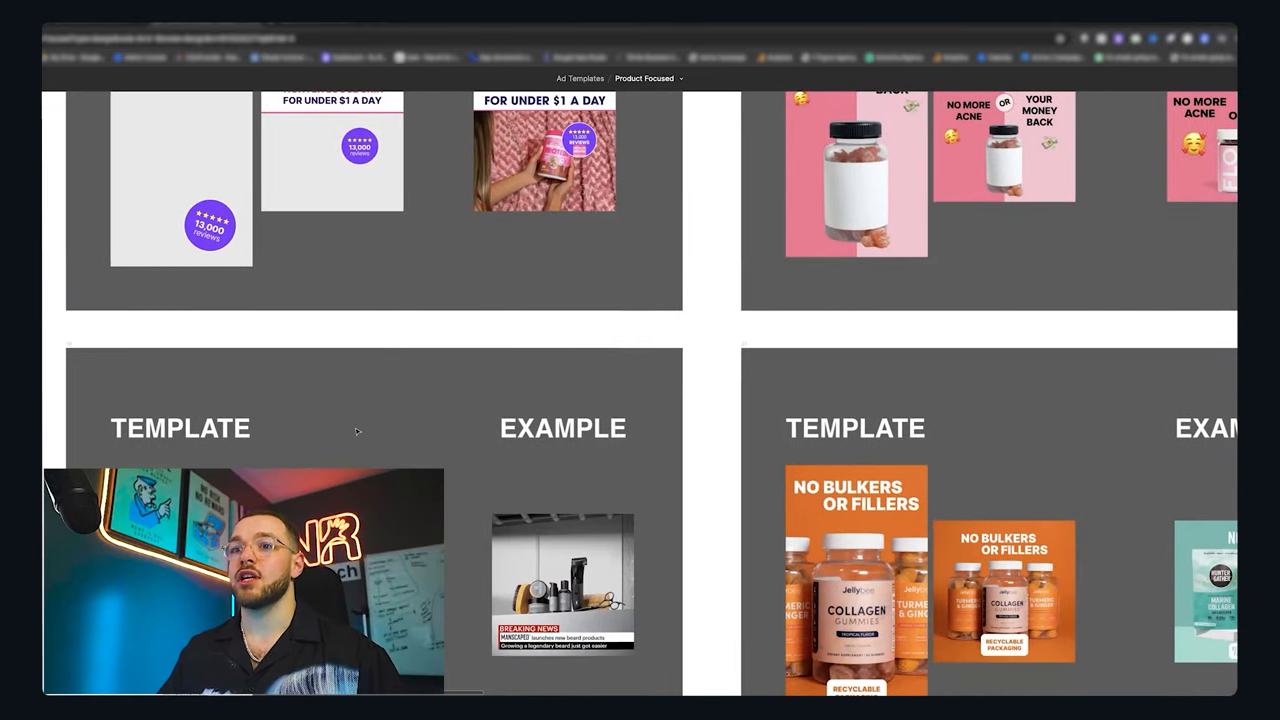
pyautogui.scroll(-3)
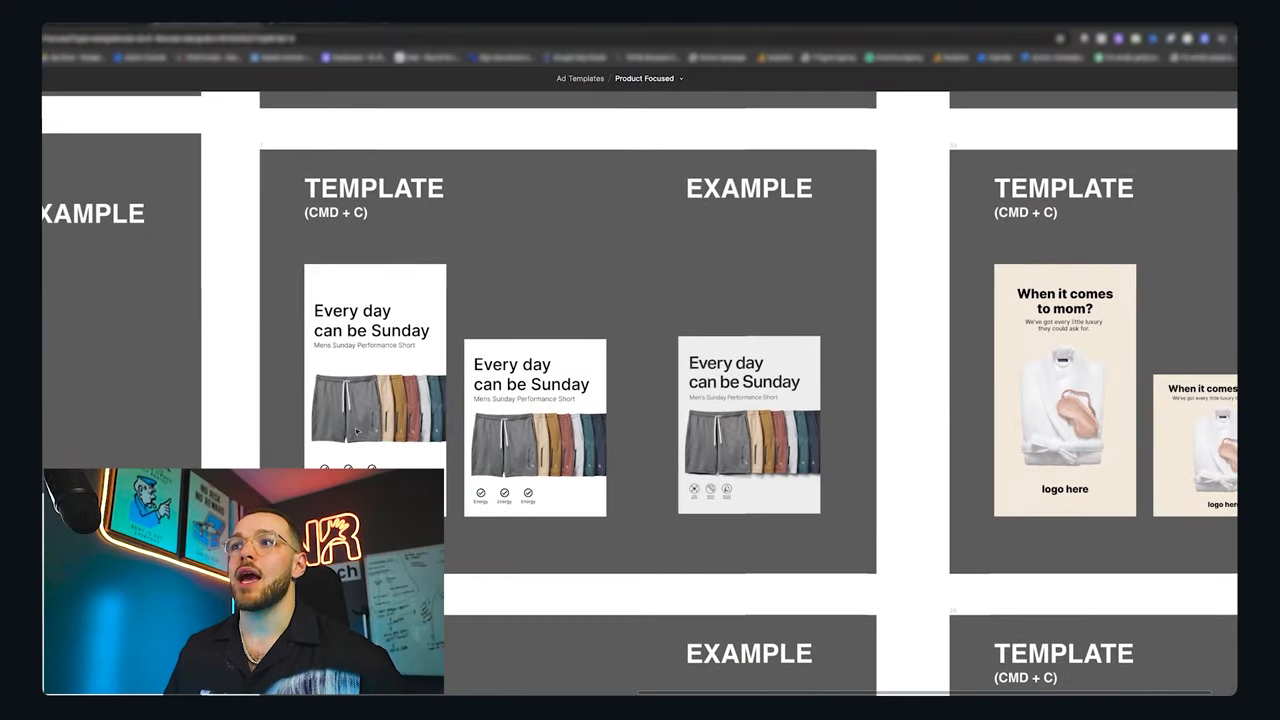
pyautogui.hscroll(3)
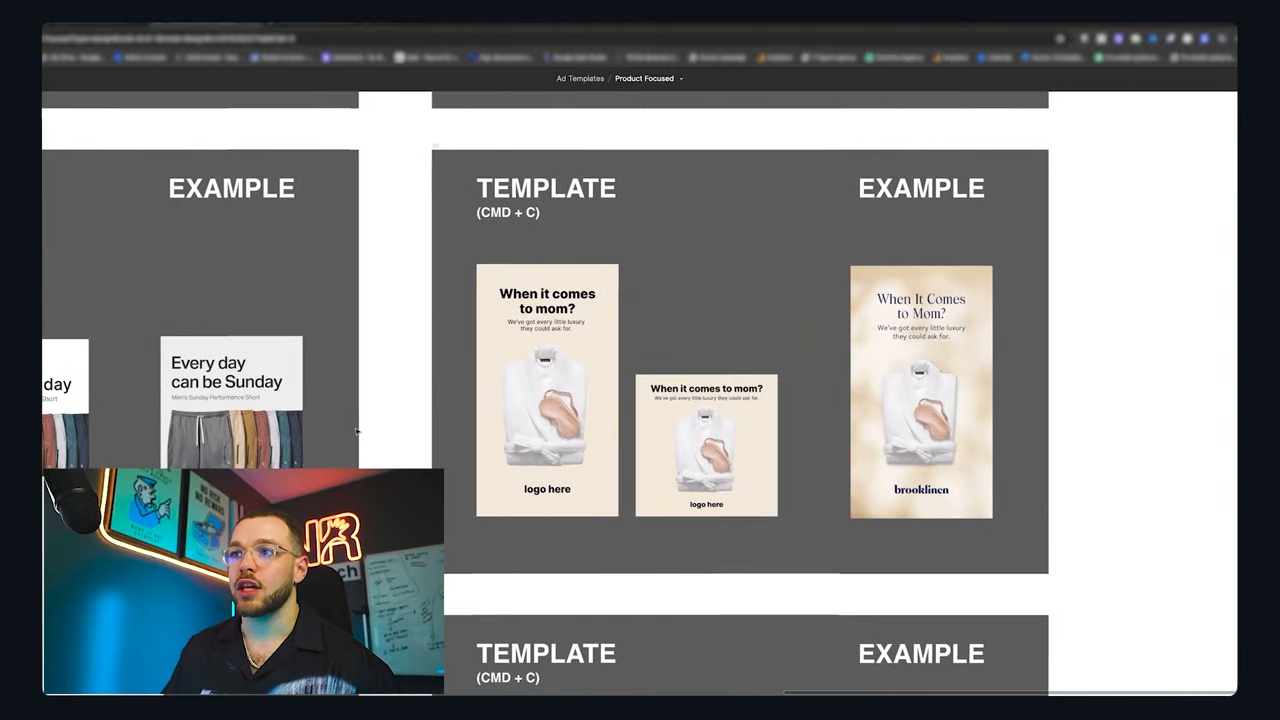
pyautogui.scroll(-3)
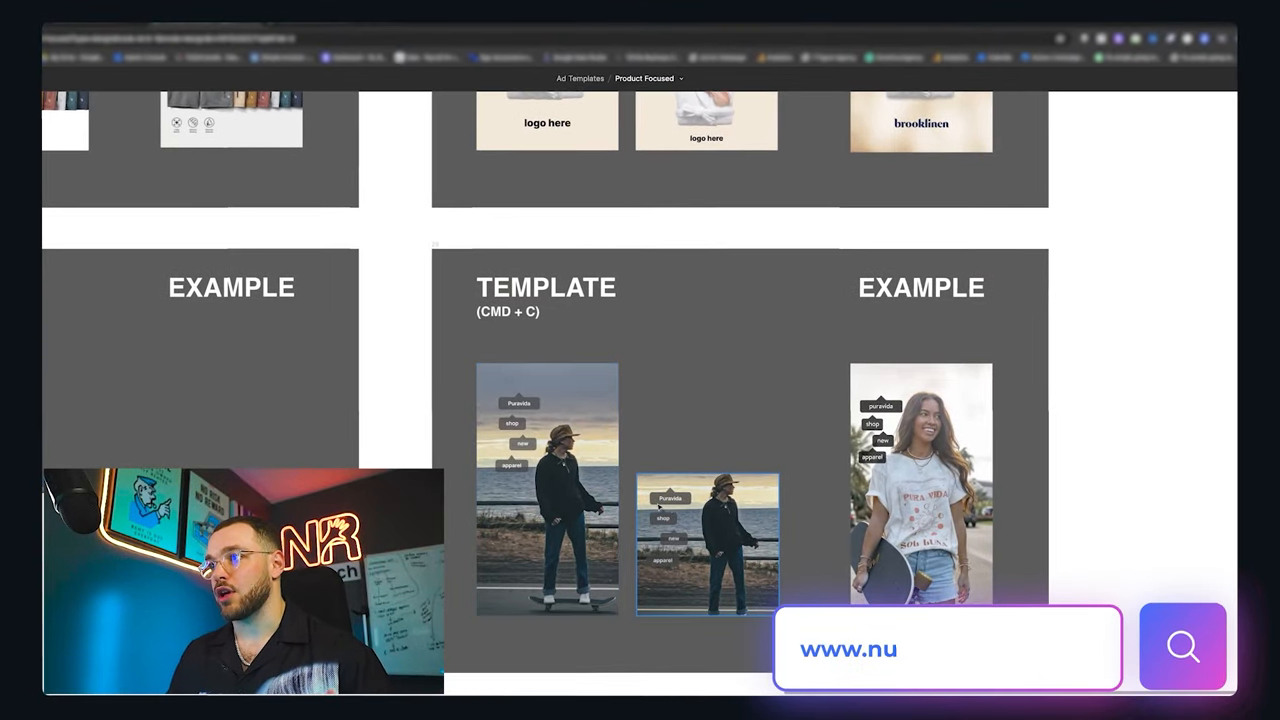
# Type 'reachmedia.com' and keep scrolling through the remaining product-focused pairs
pyautogui.write('reachmedia.com')
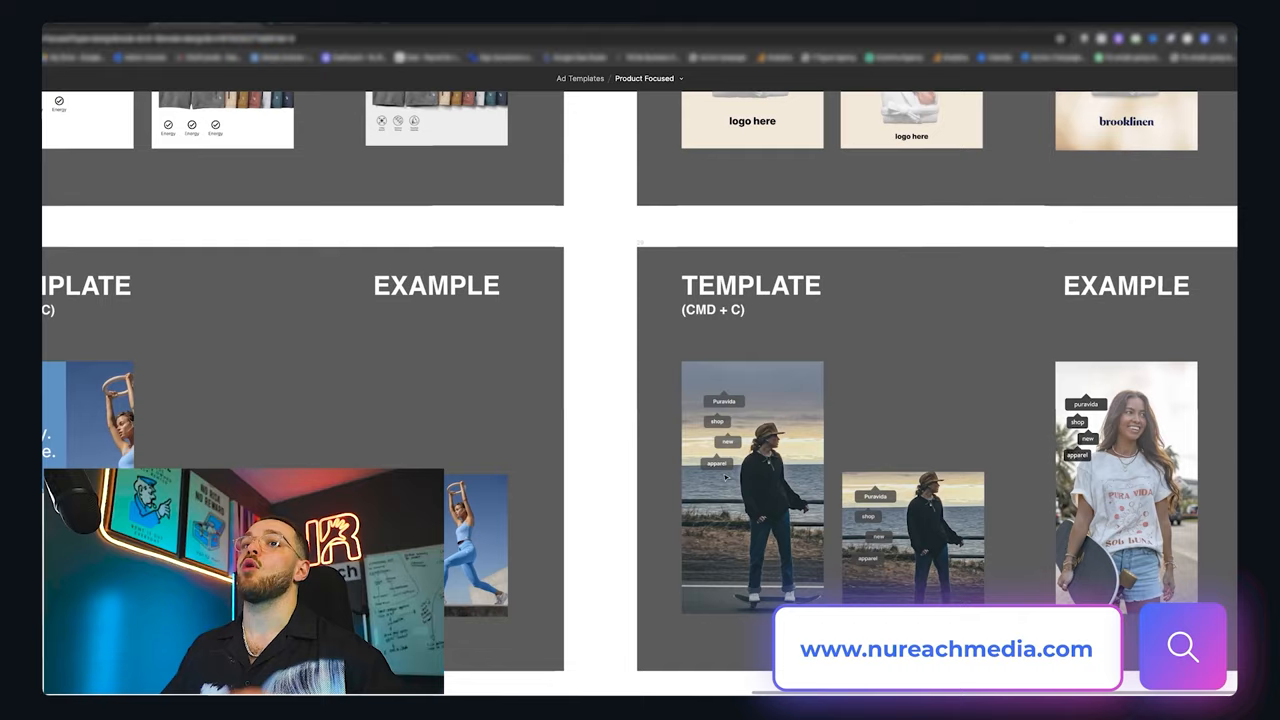
pyautogui.scroll(-3)
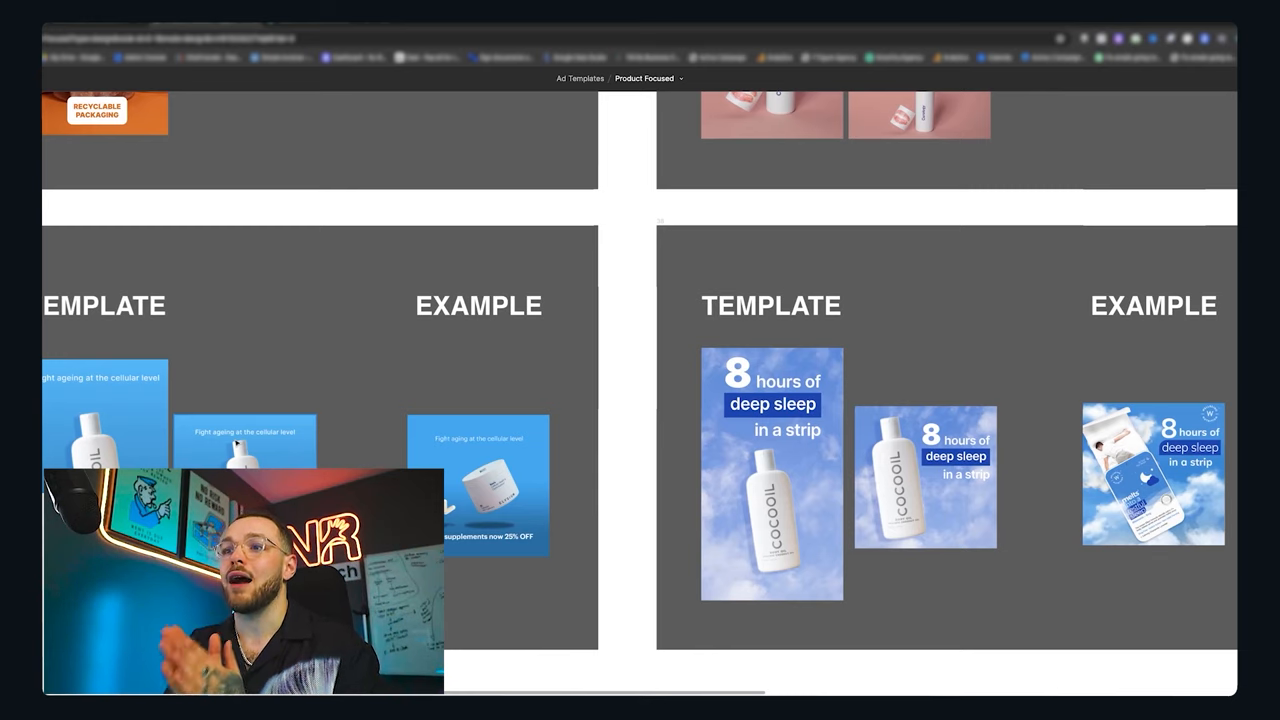
pyautogui.scroll(3)
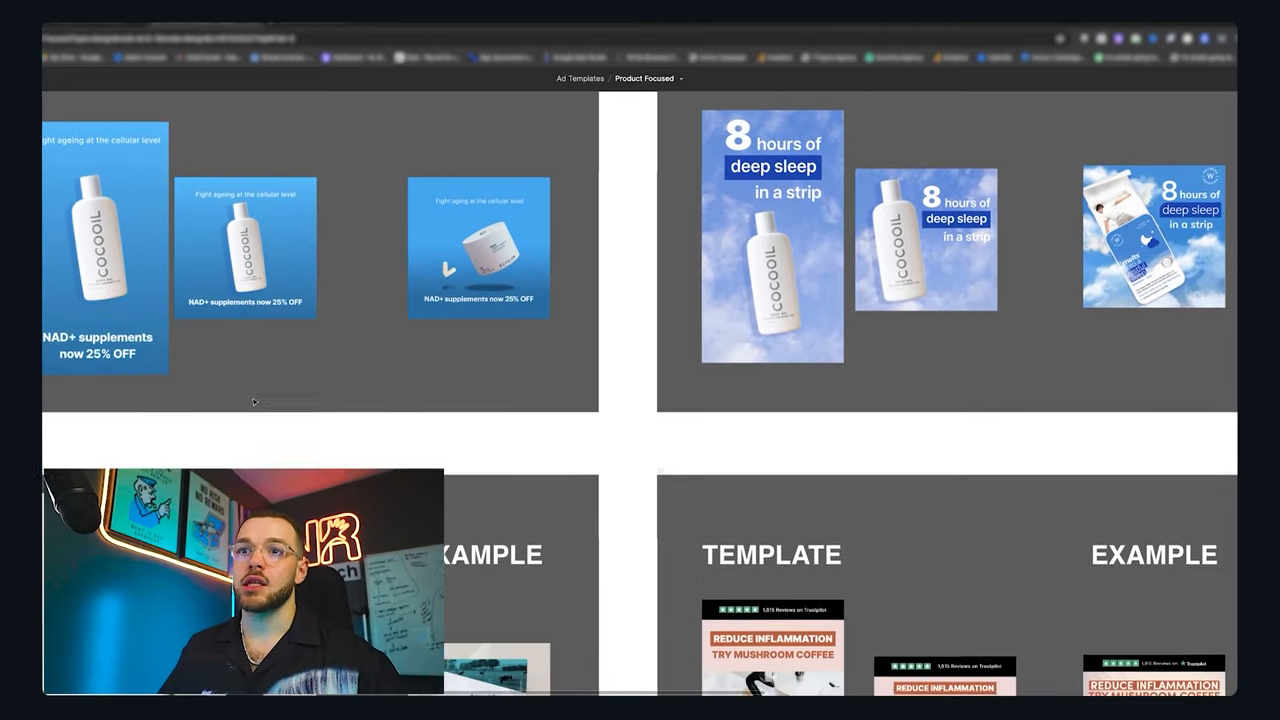
pyautogui.scroll(-3)
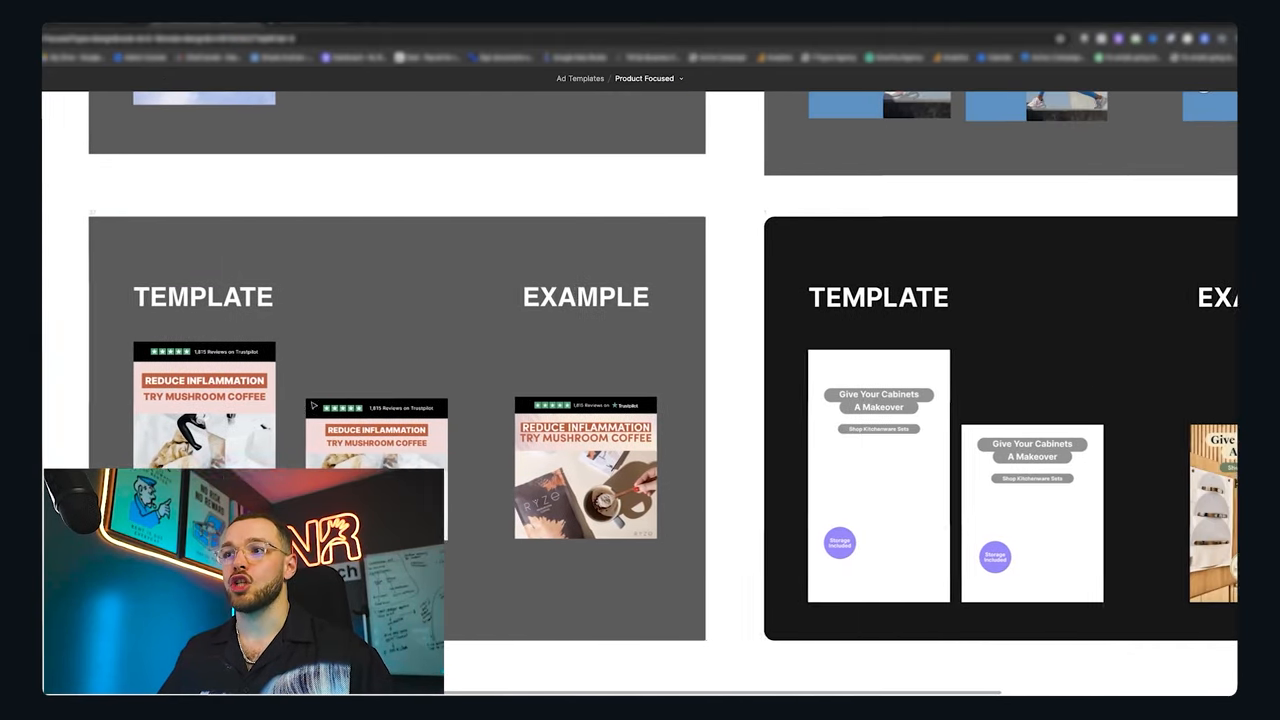
pyautogui.hscroll(3)
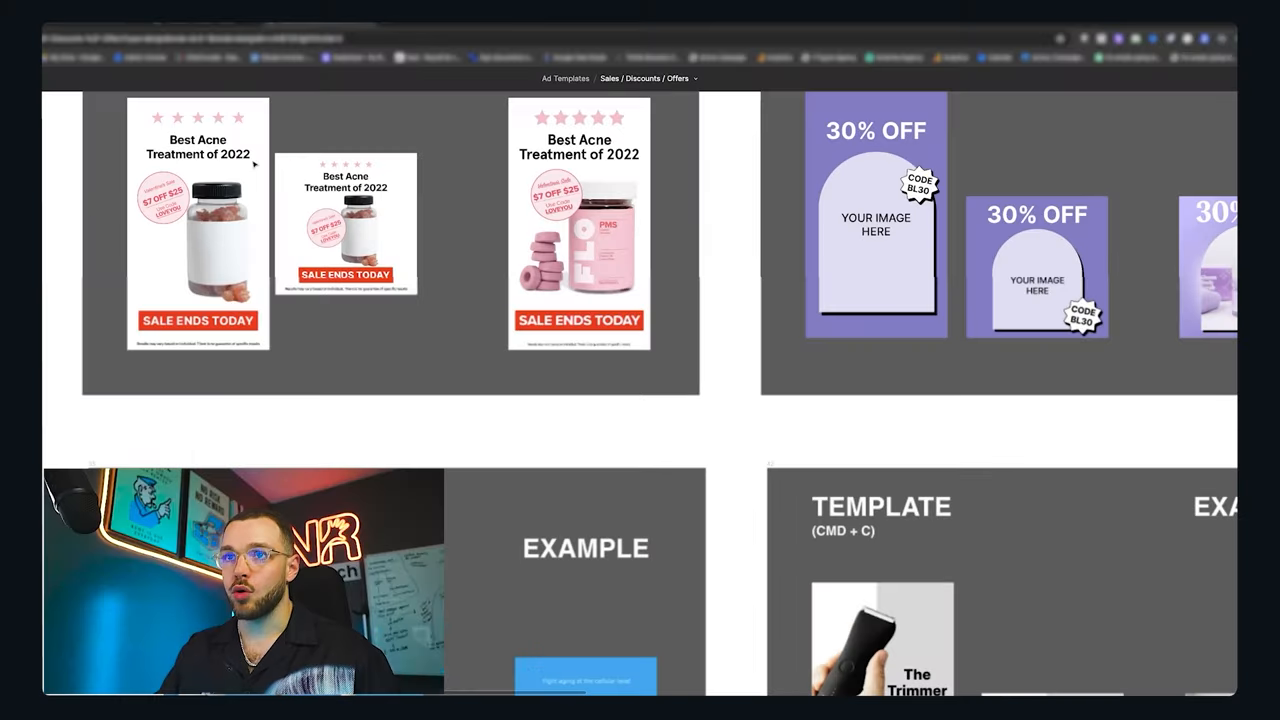
pyautogui.hscroll(3)
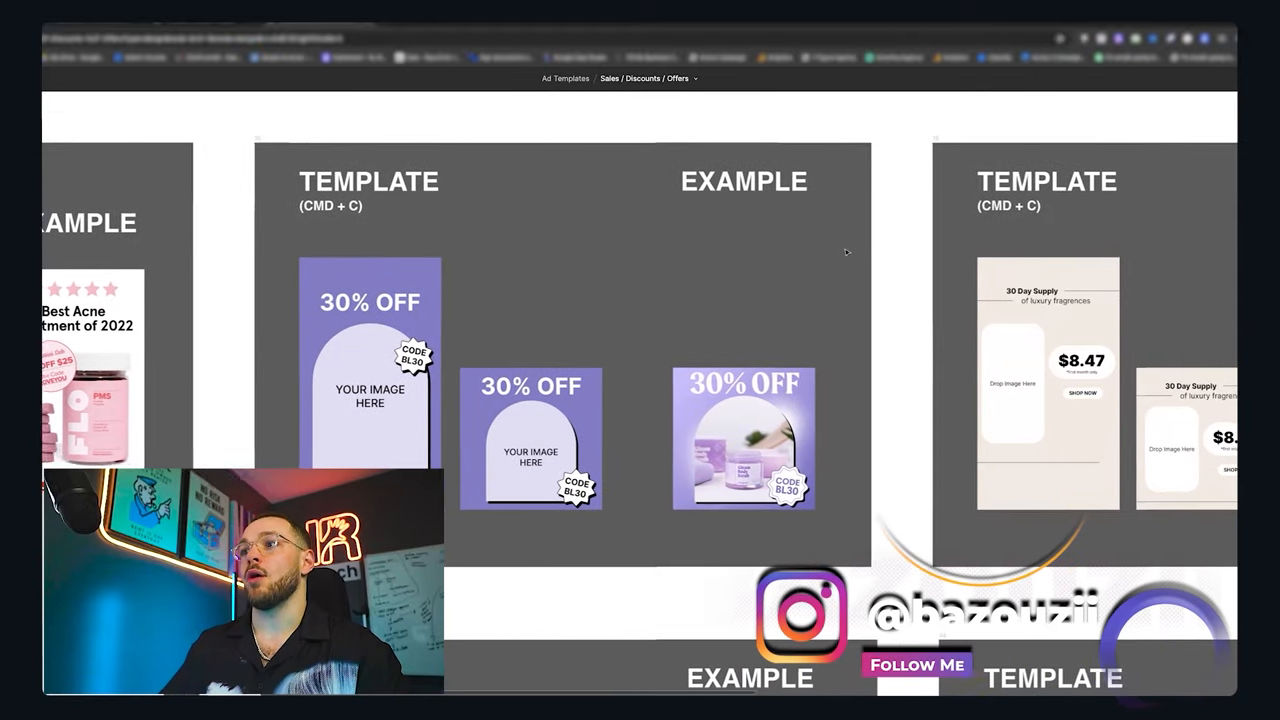
pyautogui.hscroll(3)
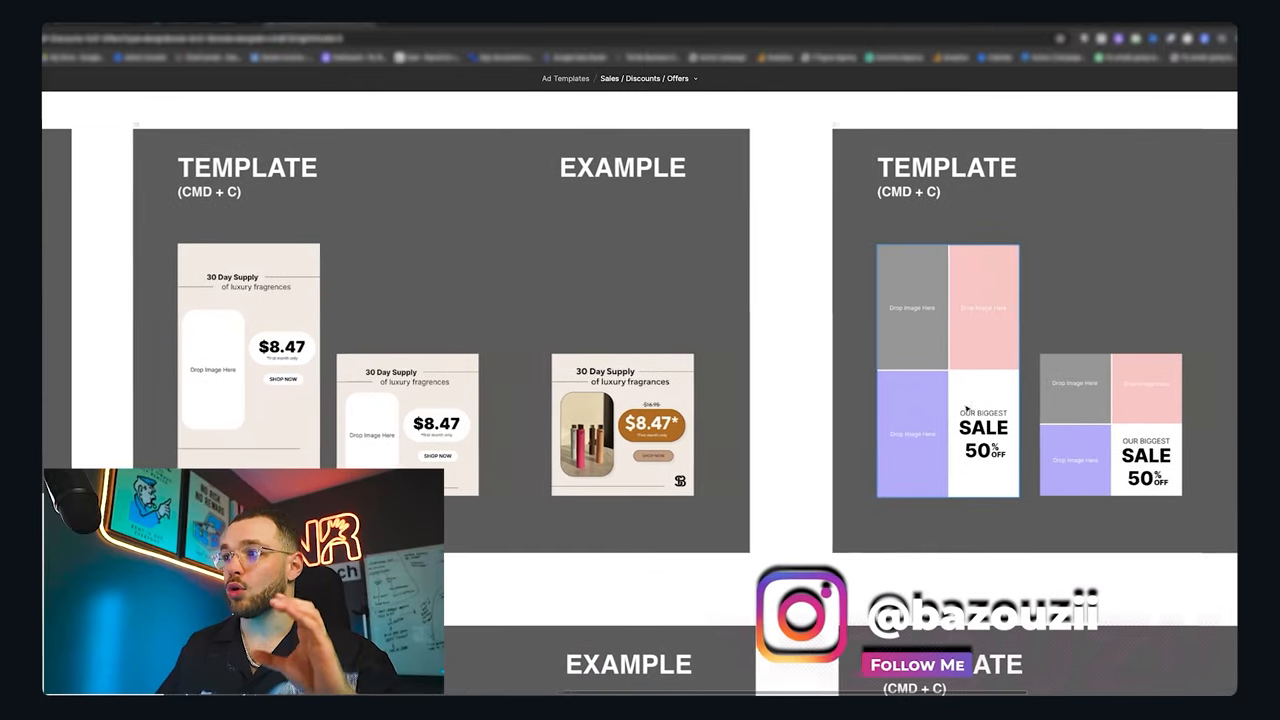
pyautogui.hscroll(3)
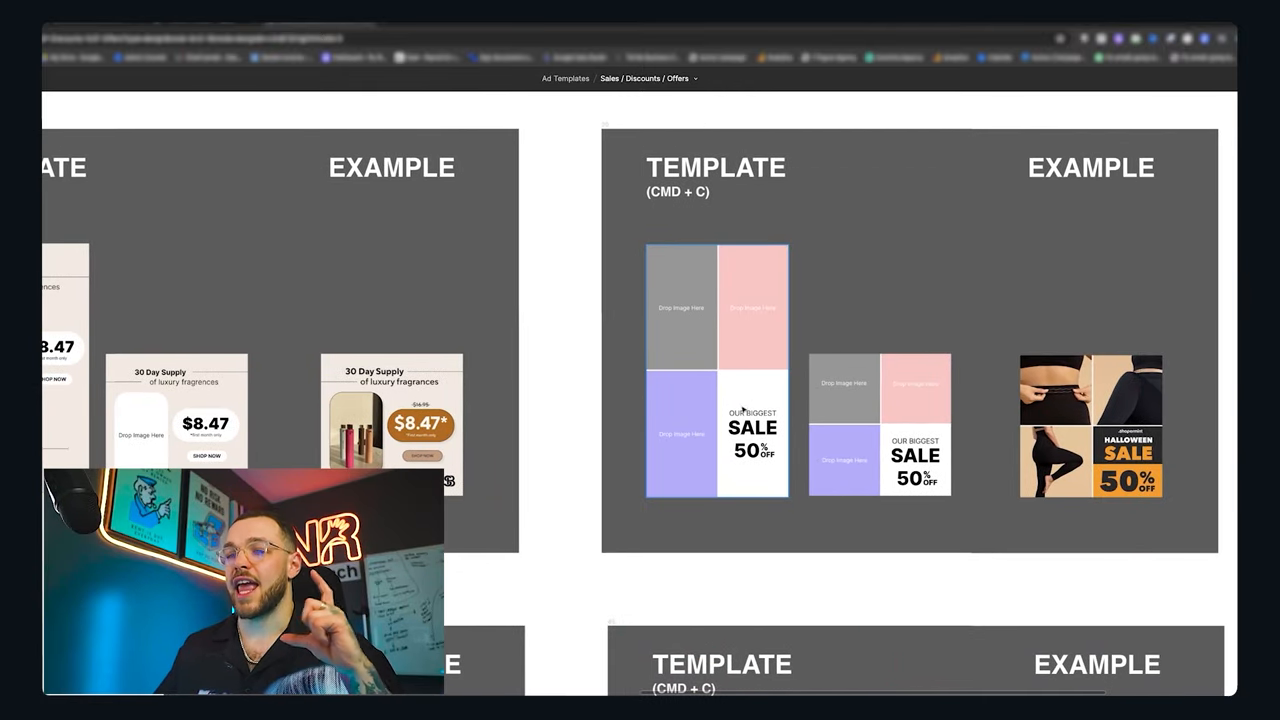
pyautogui.hscroll(-3)
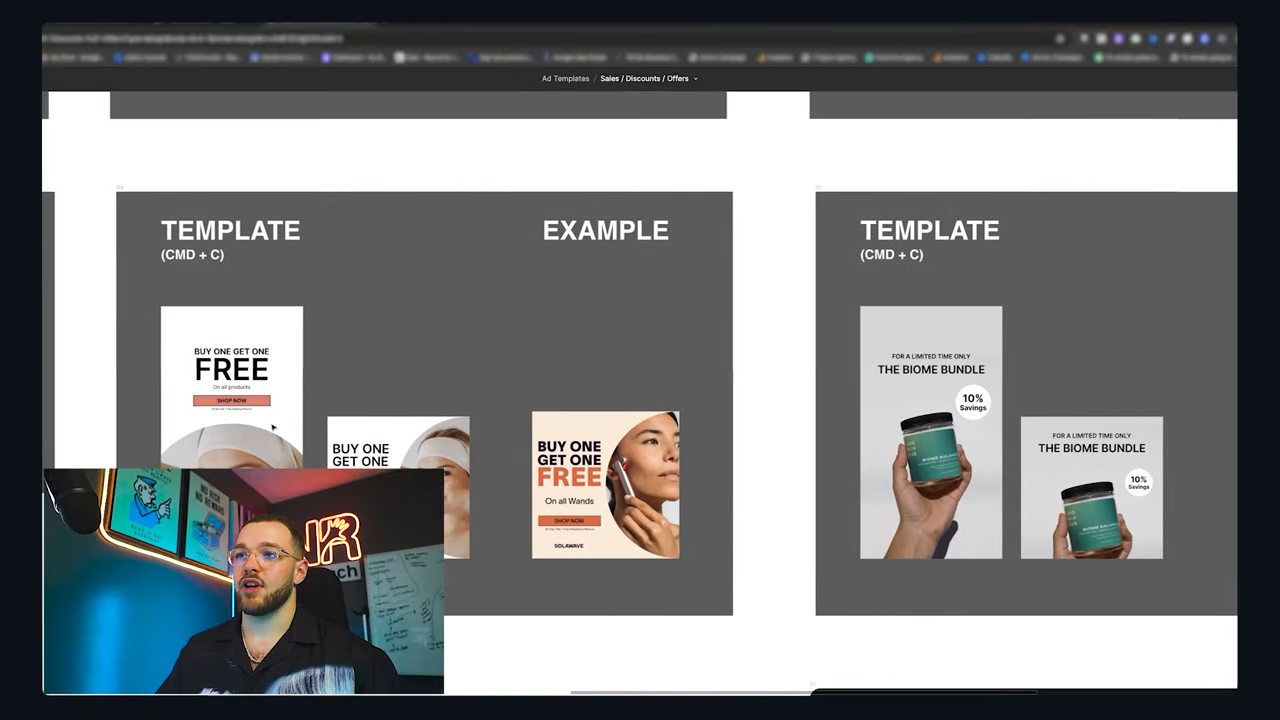
pyautogui.hscroll(3)
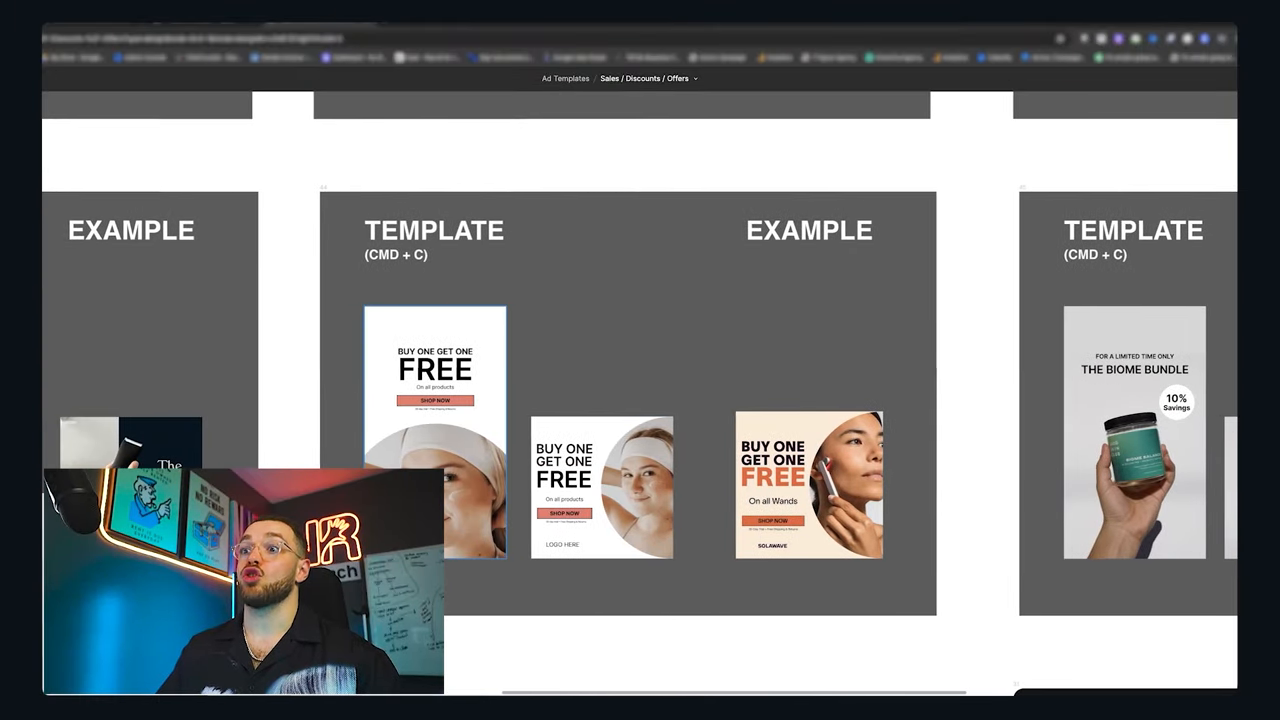
pyautogui.click(434, 430)
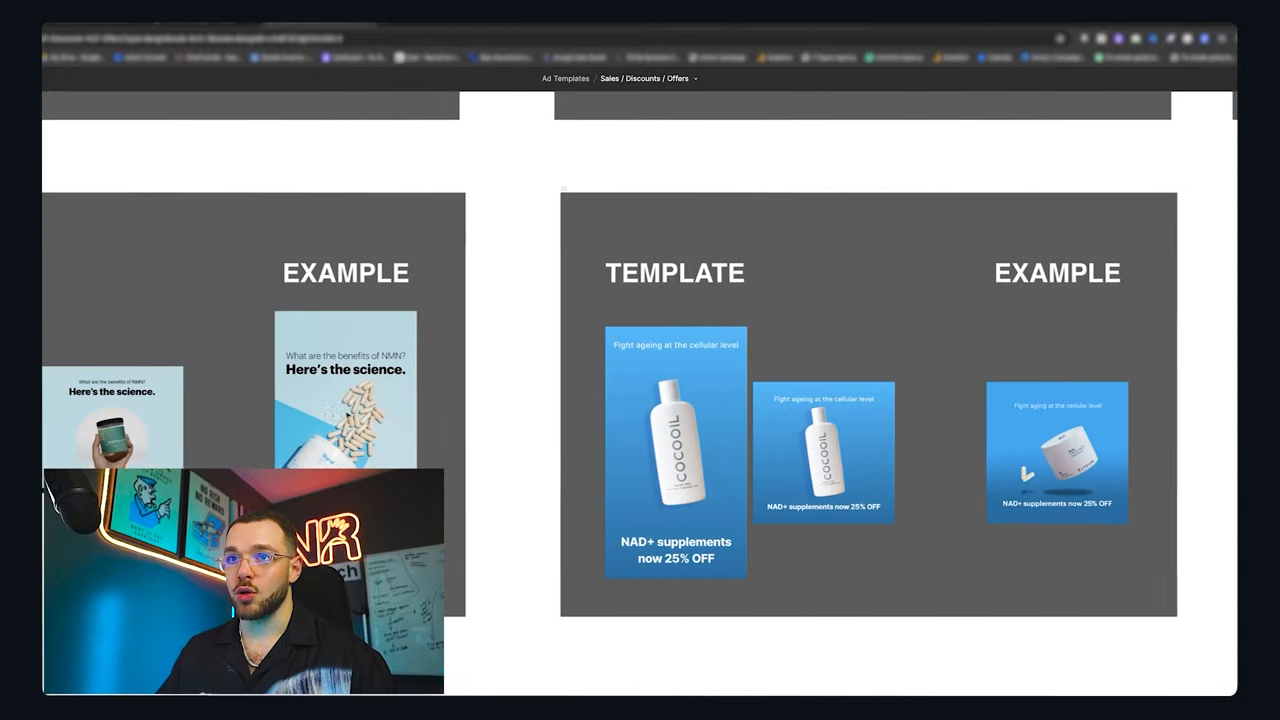
pyautogui.scroll(-3)
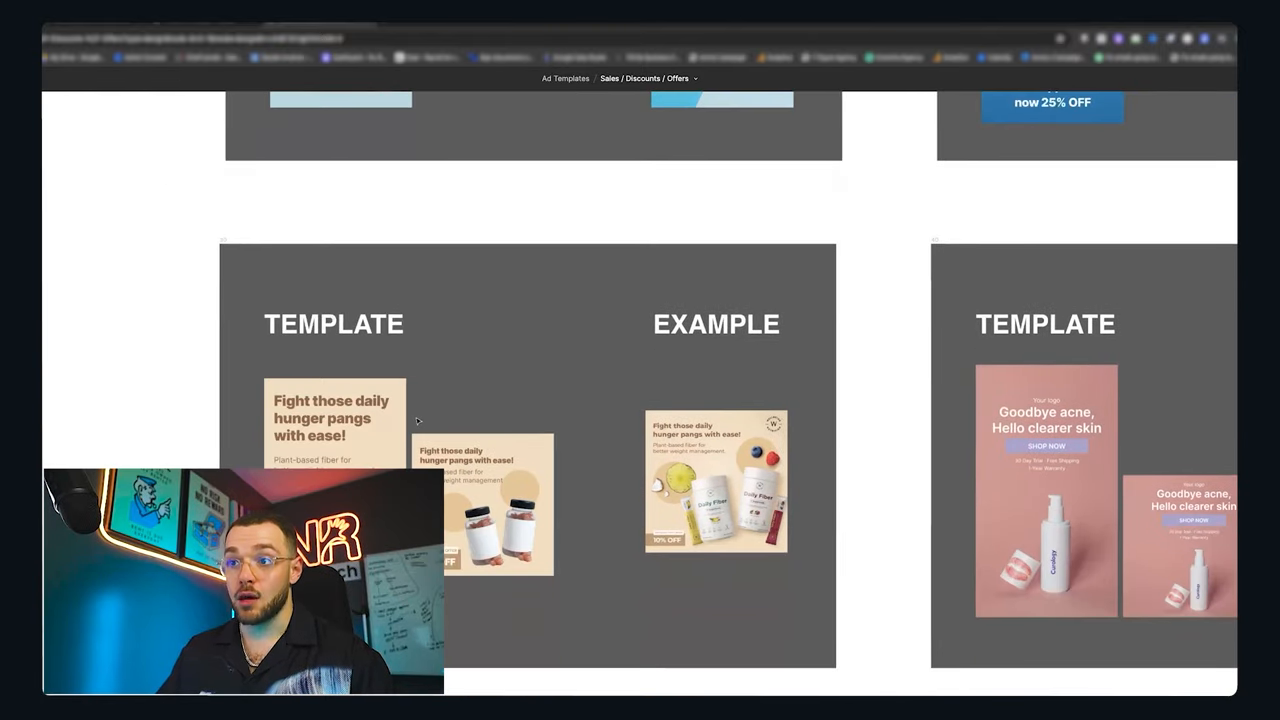